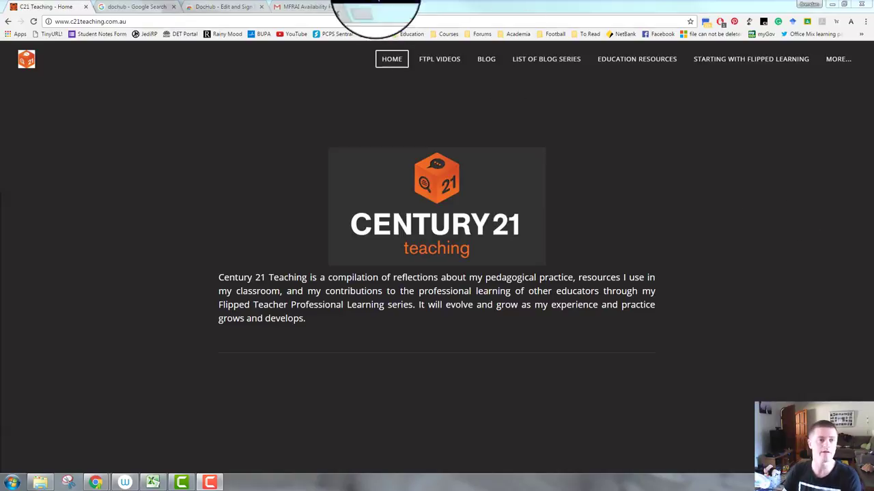
Switch to the Chrome tab showing Google results for 'dochub'
{"action": "left_click", "coordinate": [133, 7]}
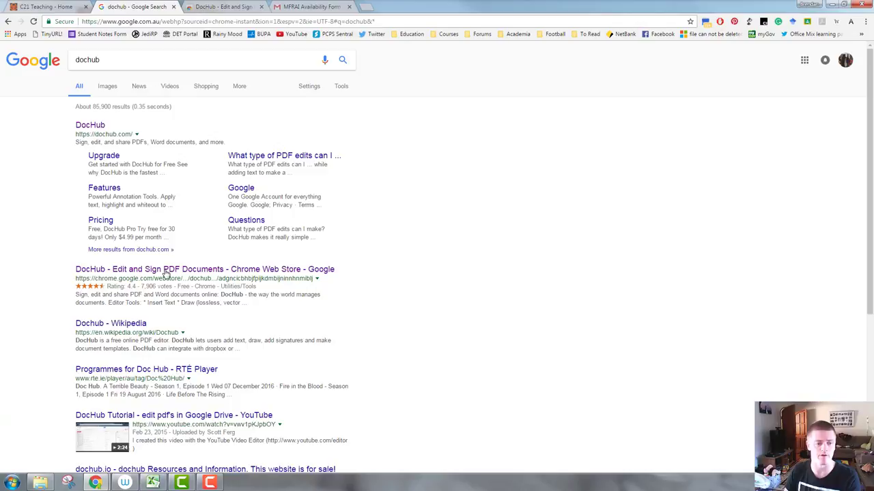
Switch to the Gmail tab with the 'MFRAI Availability Form' email
{"action": "left_click", "coordinate": [311, 6]}
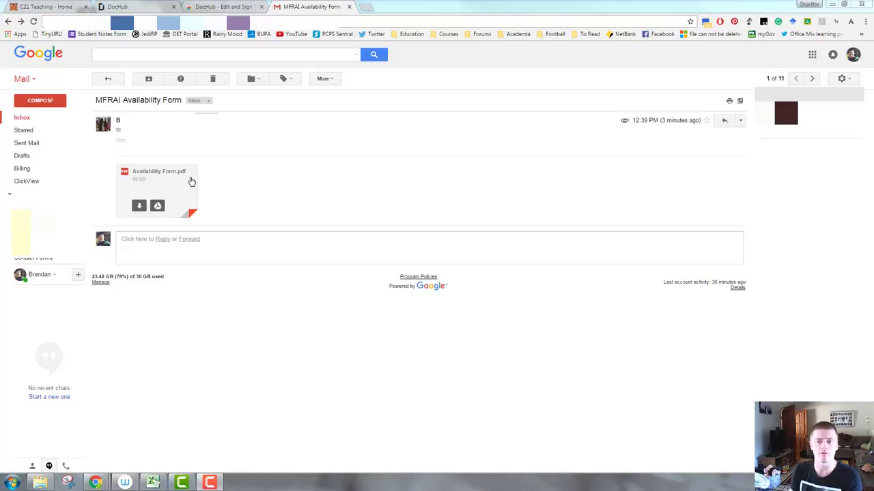
{"action": "mouse_move", "coordinate": [178, 183]}
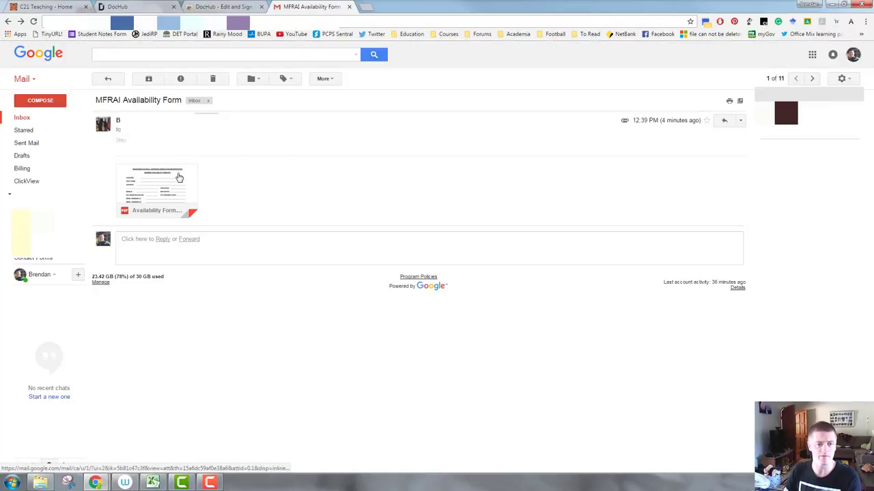
Preview Availability Form.pdf and expand the list of connected apps to open it
{"action": "left_click", "coordinate": [157, 191]}
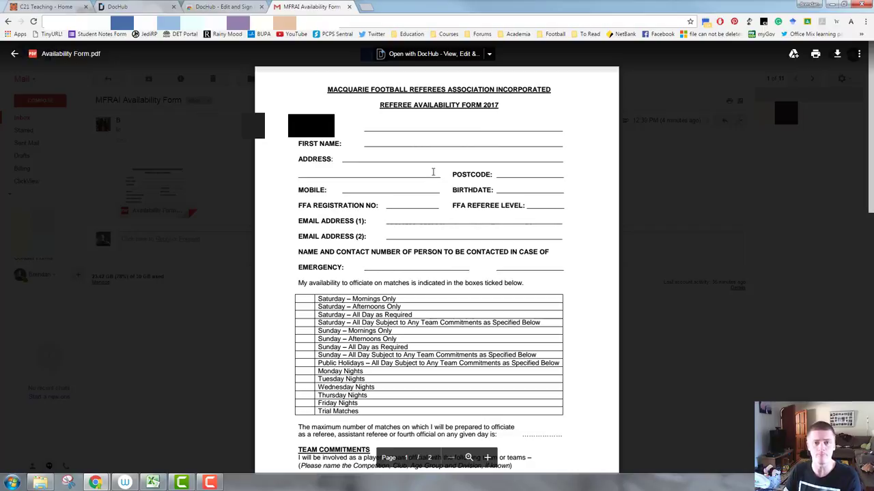
{"action": "mouse_move", "coordinate": [410, 54]}
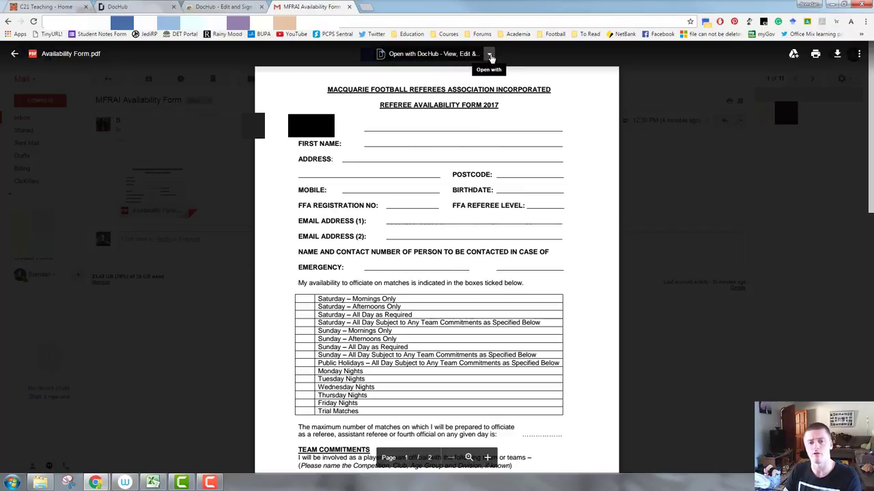
{"action": "left_click", "coordinate": [489, 54]}
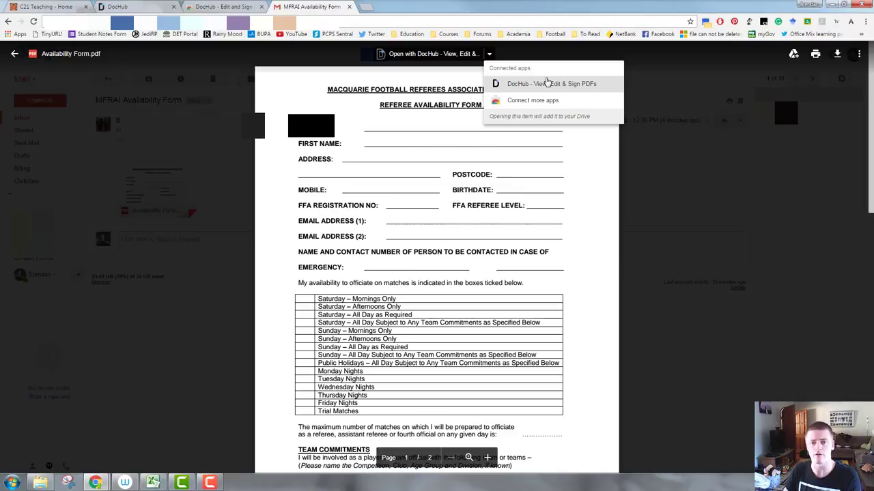
{"action": "mouse_move", "coordinate": [542, 91]}
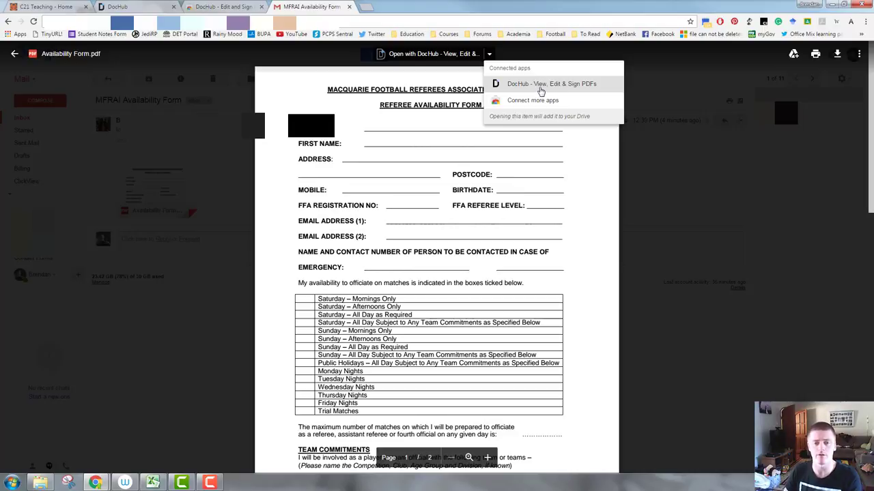
{"action": "mouse_move", "coordinate": [546, 100]}
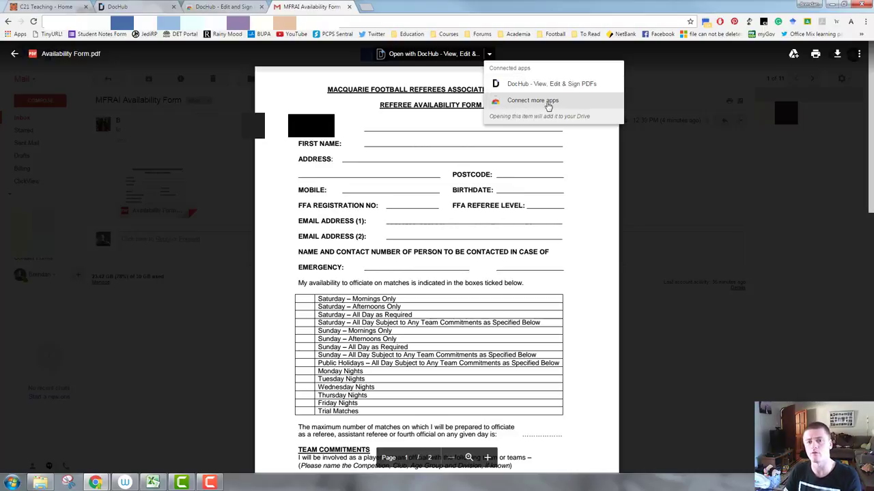
{"action": "mouse_move", "coordinate": [525, 84]}
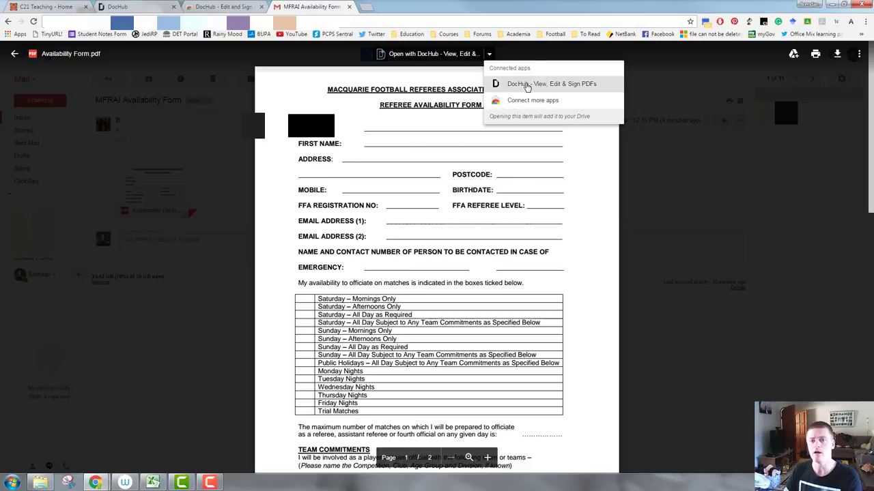
Open the form with 'DocHub - View, Edit & Sign PDFs' and show the side panels
{"action": "left_click", "coordinate": [552, 84]}
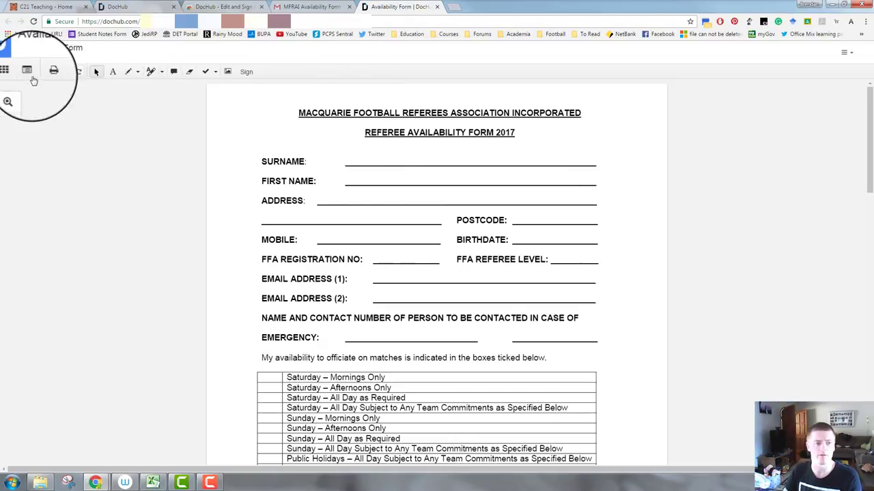
{"action": "left_click", "coordinate": [13, 72]}
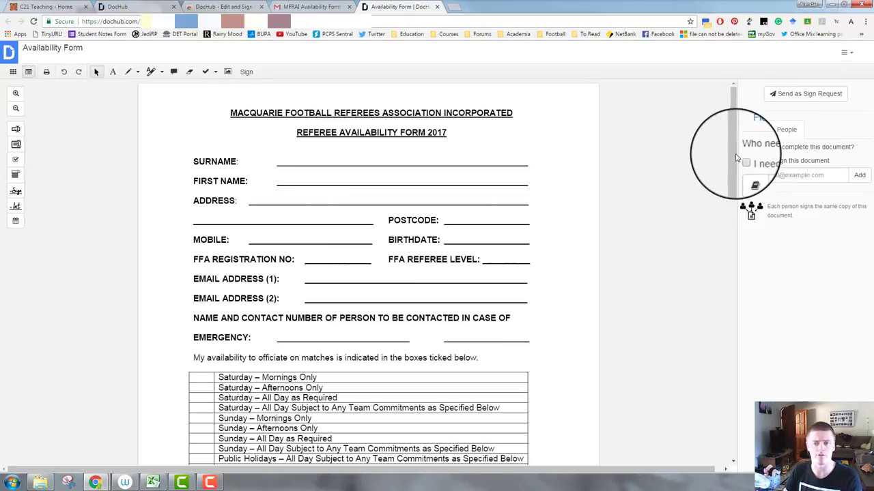
{"action": "mouse_move", "coordinate": [45, 71]}
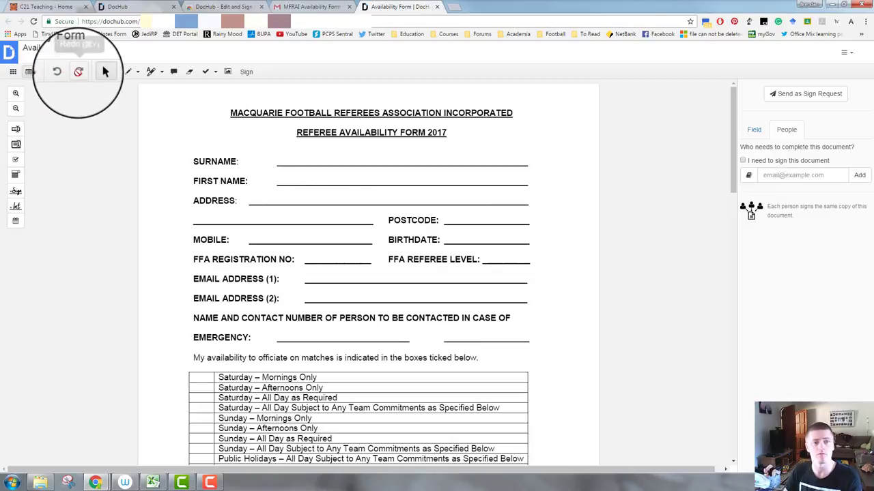
{"action": "mouse_move", "coordinate": [78, 71]}
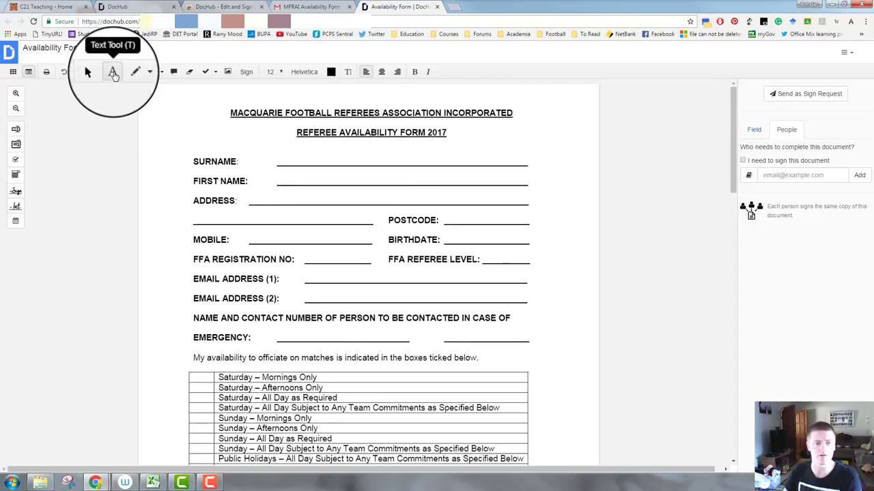
{"action": "left_click", "coordinate": [113, 72]}
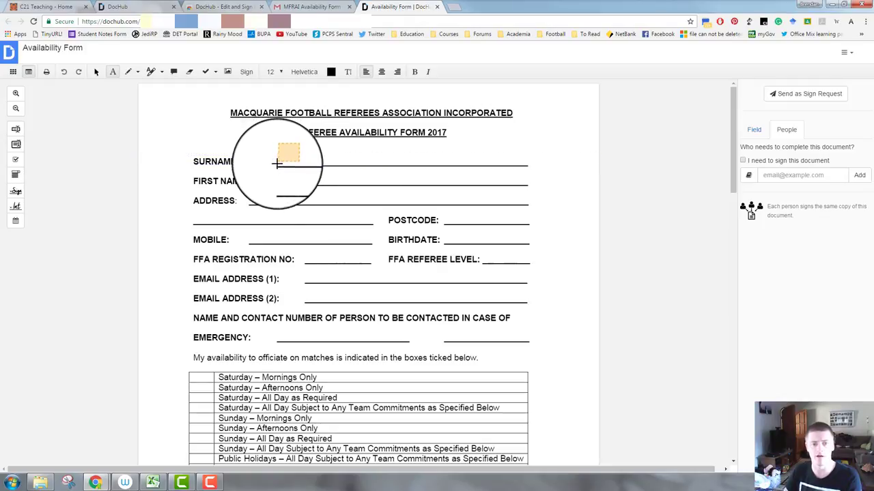
{"action": "left_click_drag", "start_coordinate": [286, 153], "coordinate": [371, 167]}
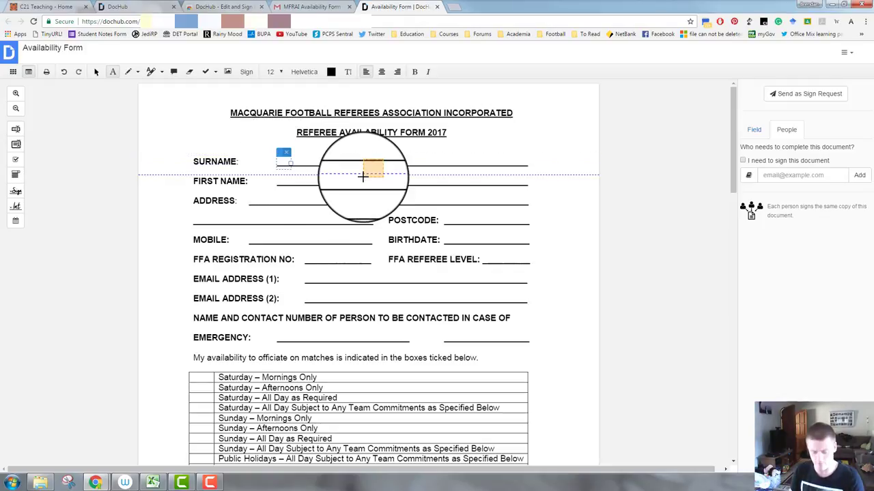
{"action": "type", "text": "Mitchell"}
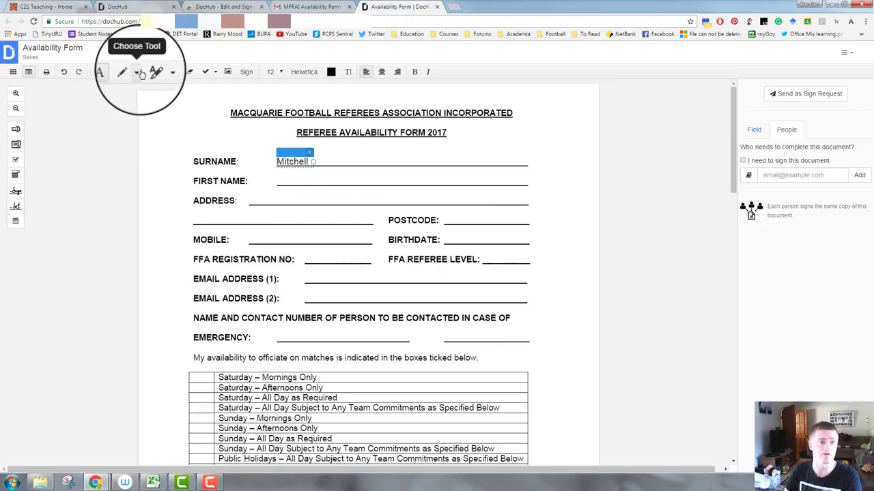
{"action": "left_click", "coordinate": [140, 72]}
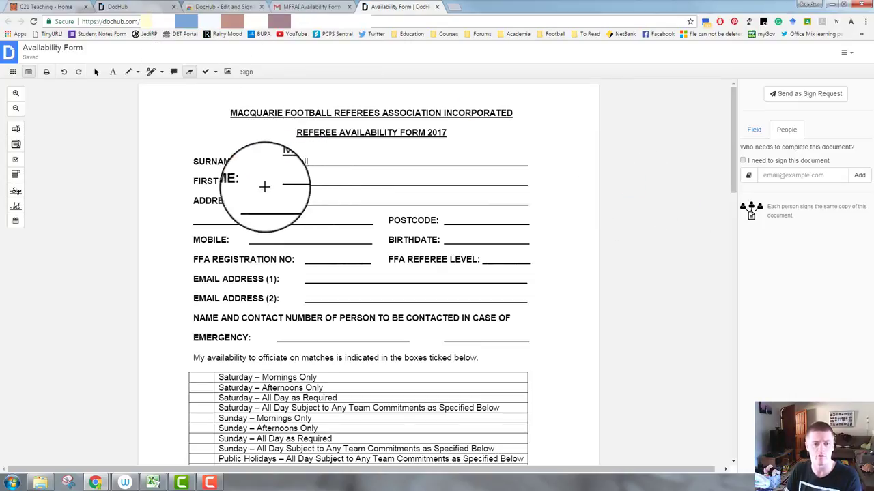
{"action": "type", "text": "Mitchell"}
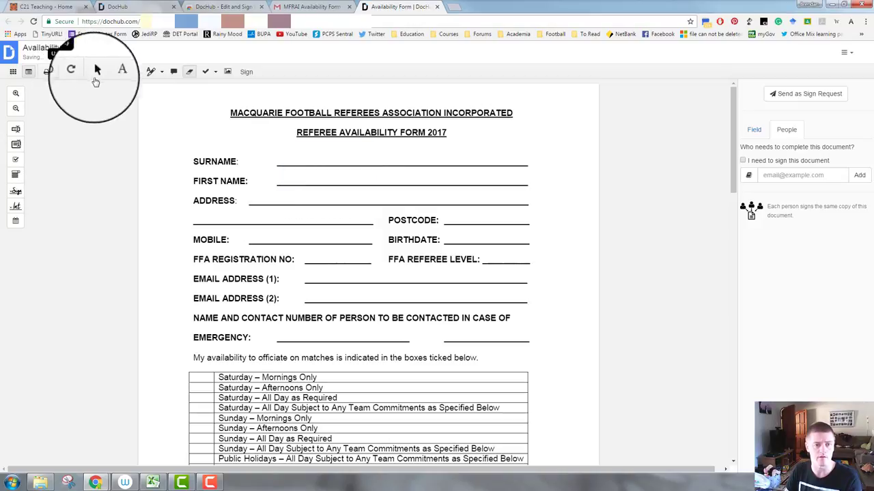
Place a size-12 checkmark stamp inside the Saturday – All Day as Required box
{"action": "scroll", "scroll_direction": "down", "scroll_amount": 3}
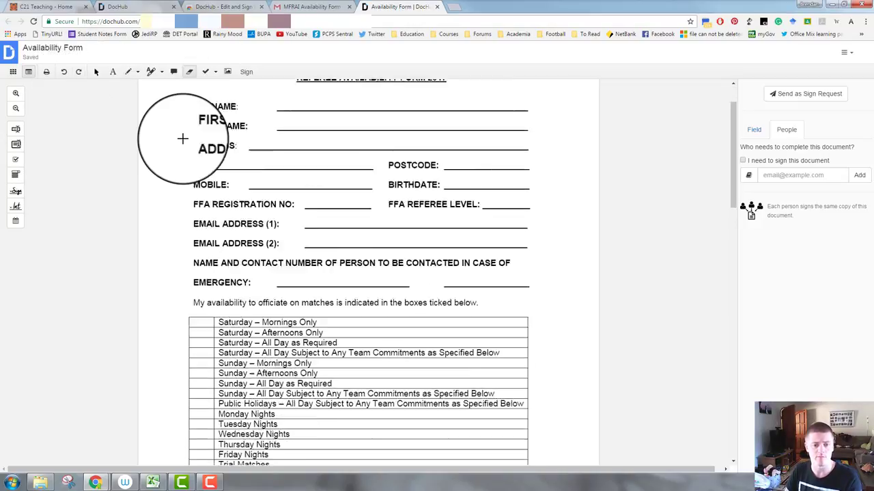
{"action": "scroll", "scroll_direction": "down", "scroll_amount": 3}
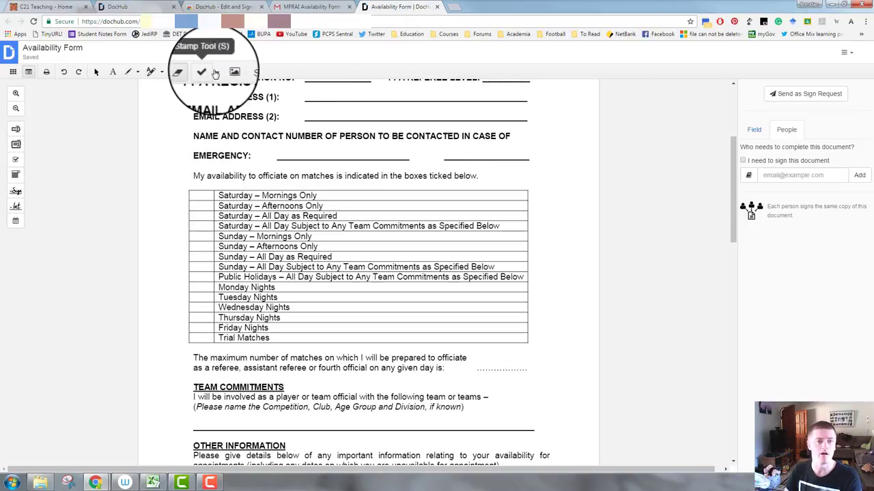
{"action": "left_click", "coordinate": [215, 72]}
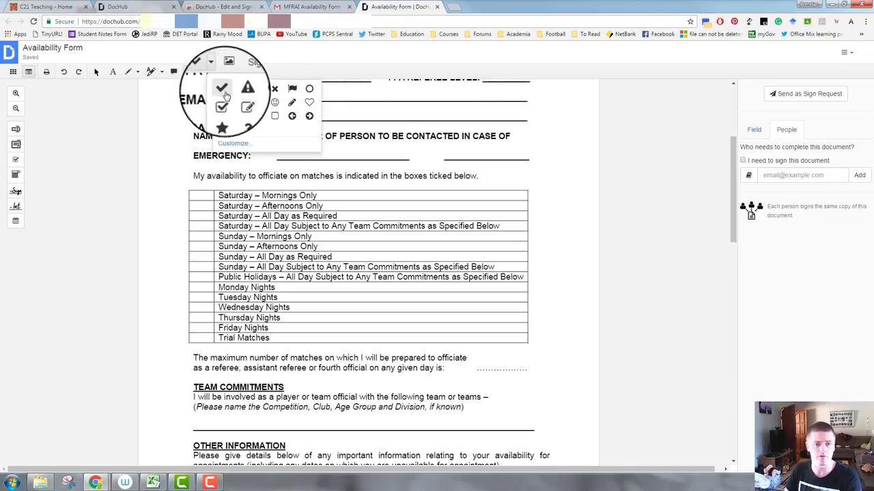
{"action": "left_click", "coordinate": [222, 89]}
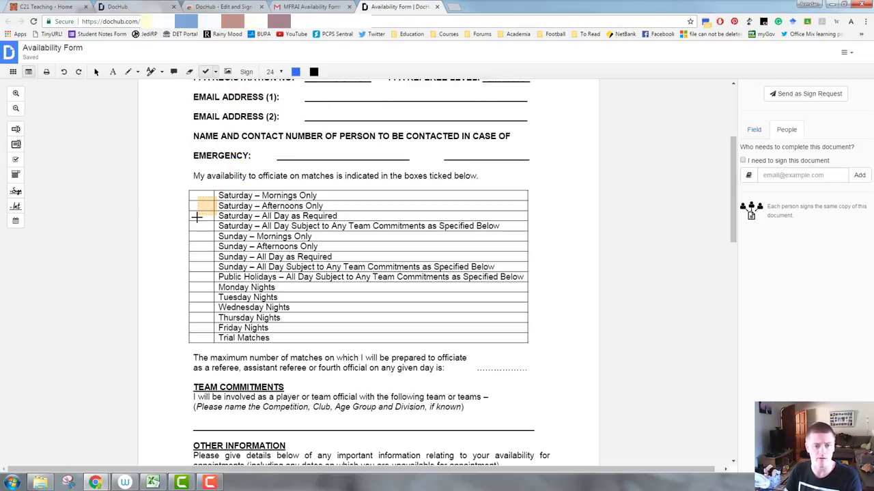
{"action": "left_click", "coordinate": [205, 205]}
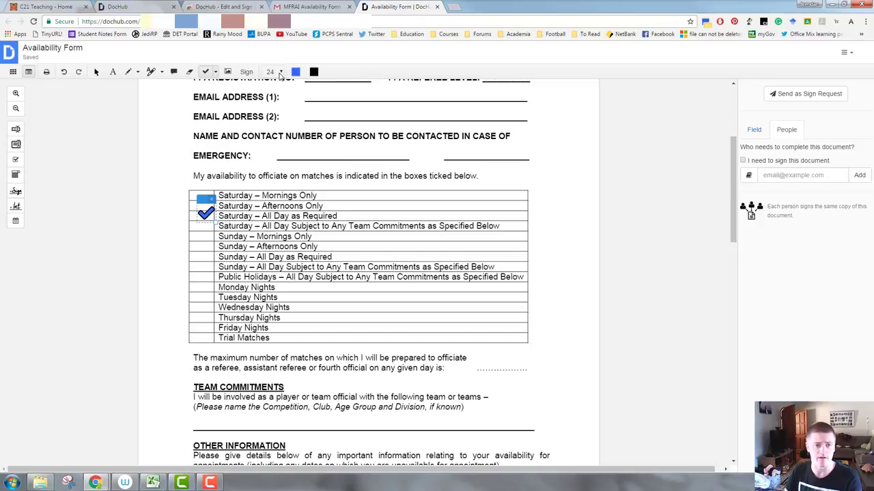
{"action": "left_click", "coordinate": [270, 72]}
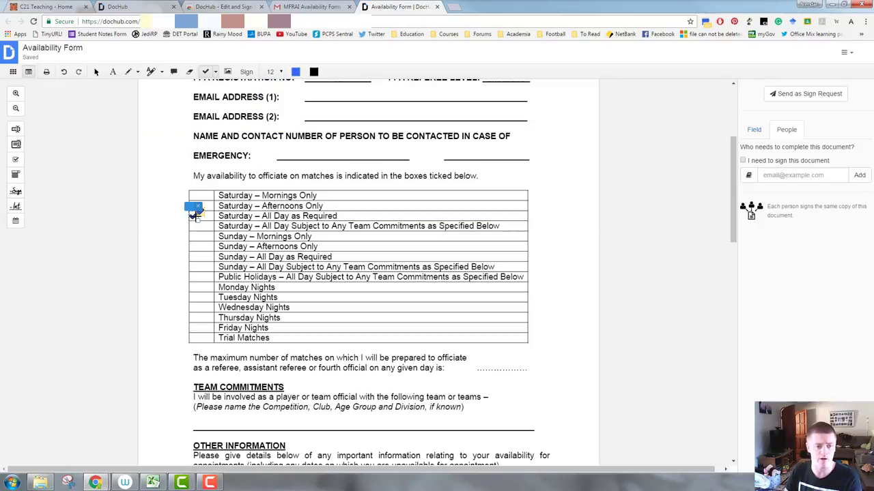
{"action": "left_click", "coordinate": [198, 222]}
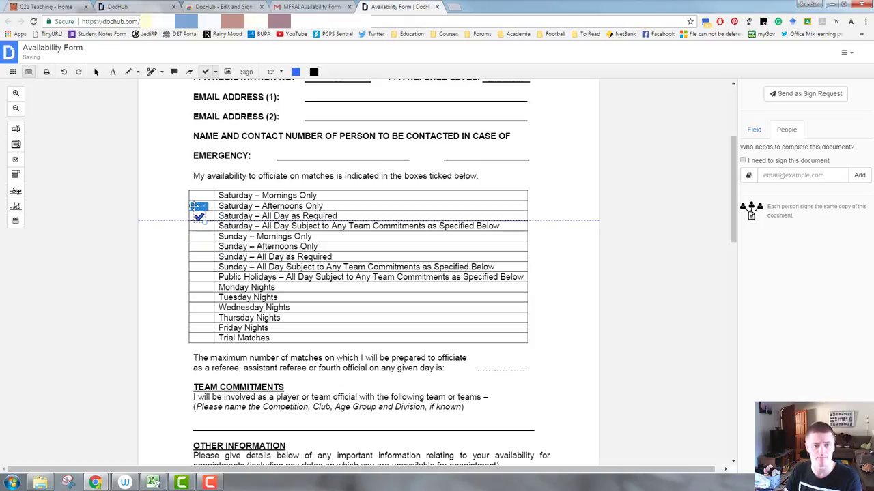
{"action": "mouse_move", "coordinate": [227, 71]}
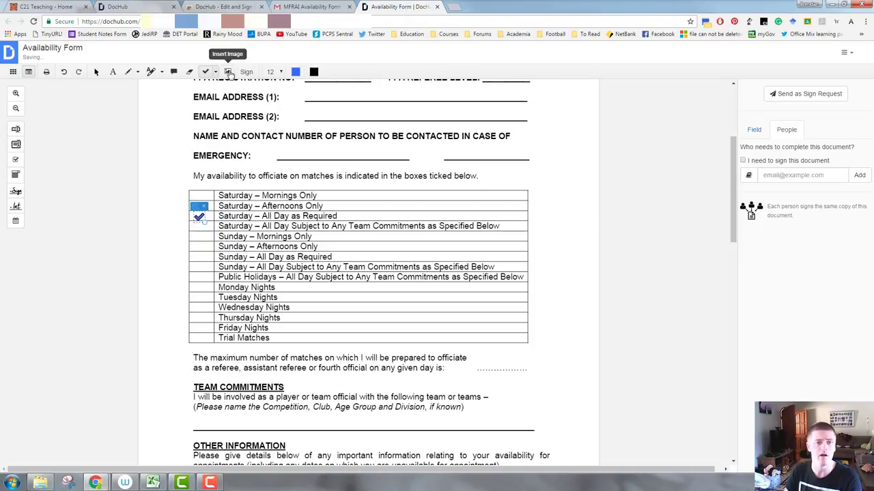
{"action": "left_click", "coordinate": [227, 72]}
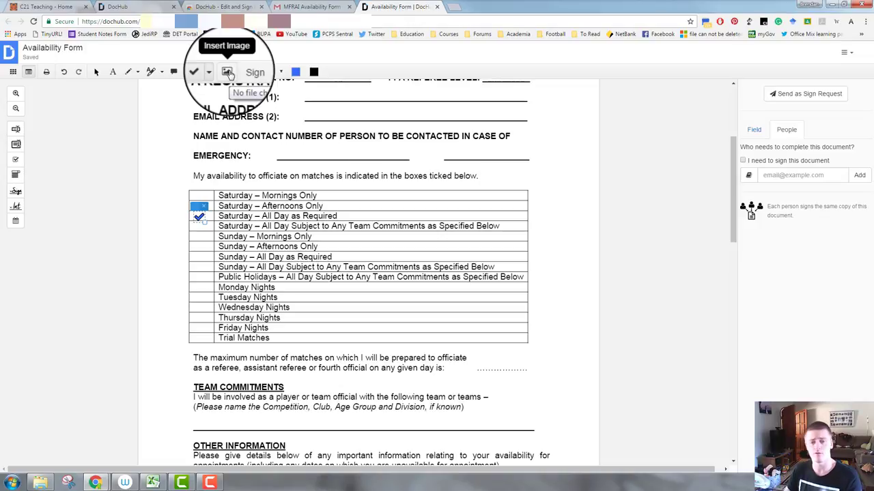
{"action": "mouse_move", "coordinate": [244, 72]}
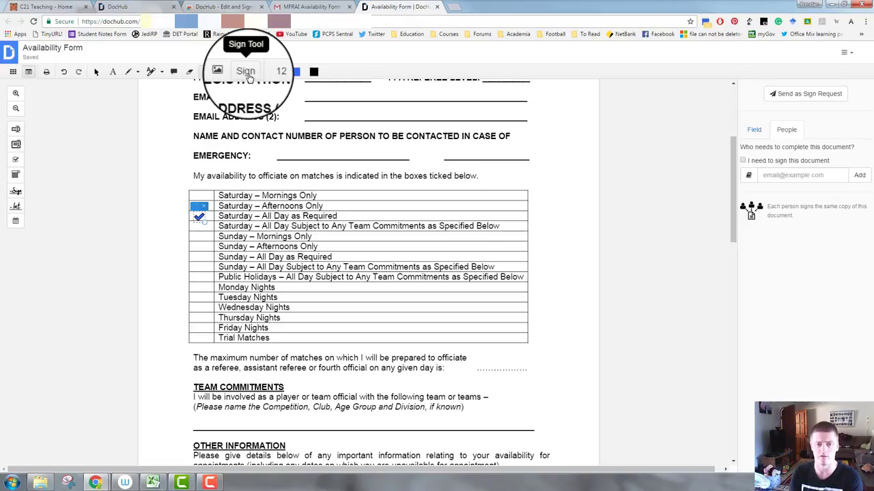
Pick the saved signature and scroll to Signature by Member on the last page
{"action": "left_click", "coordinate": [245, 72]}
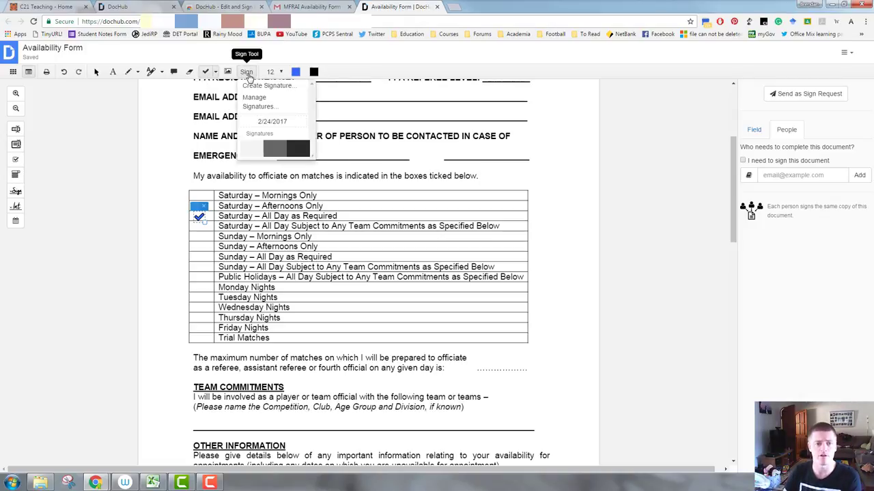
{"action": "mouse_move", "coordinate": [298, 94]}
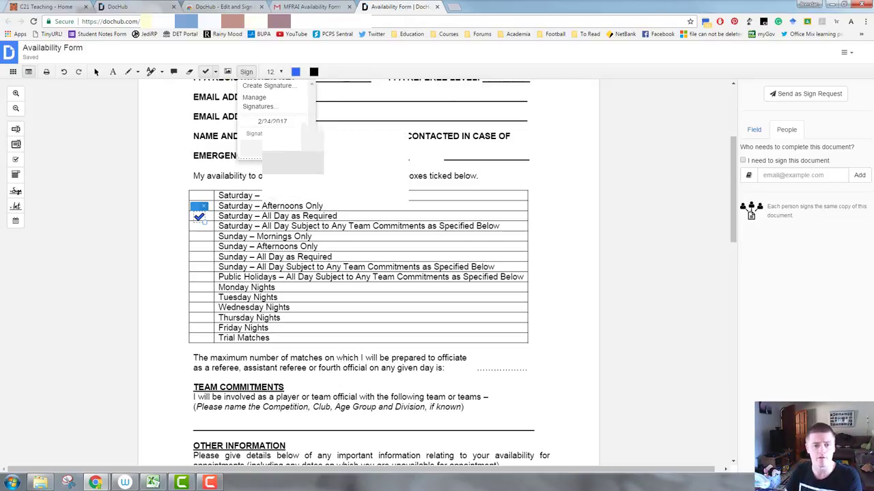
{"action": "scroll", "scroll_direction": "down", "scroll_amount": 3}
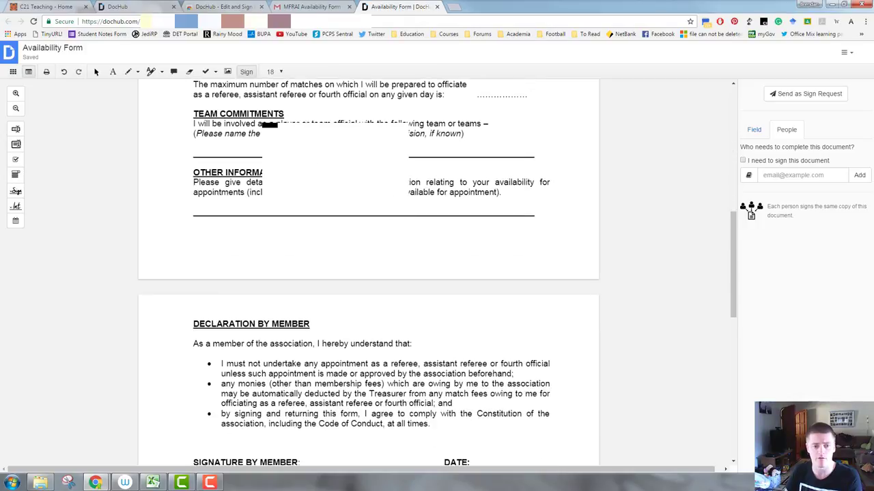
{"action": "scroll", "scroll_direction": "down", "scroll_amount": 3}
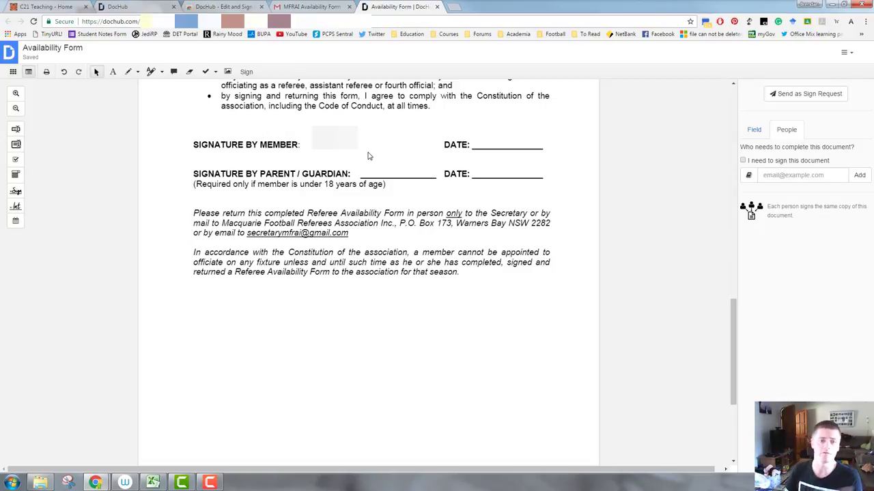
{"action": "mouse_move", "coordinate": [355, 162]}
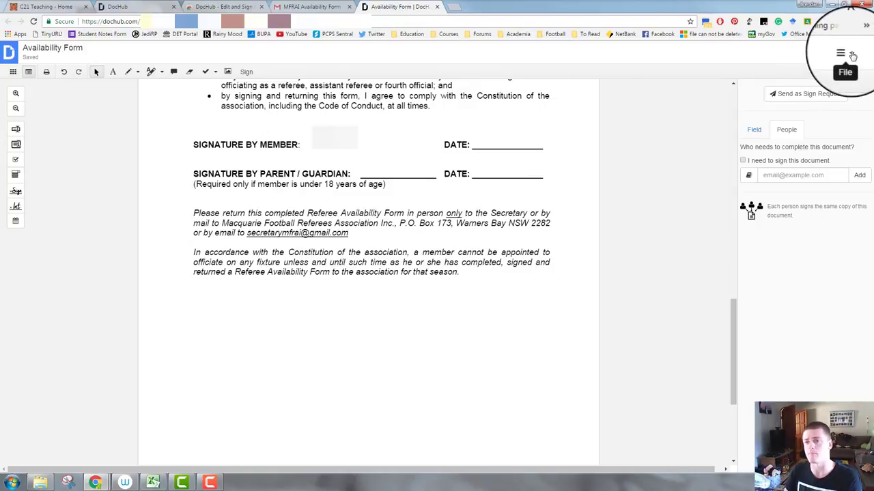
{"action": "mouse_move", "coordinate": [846, 55]}
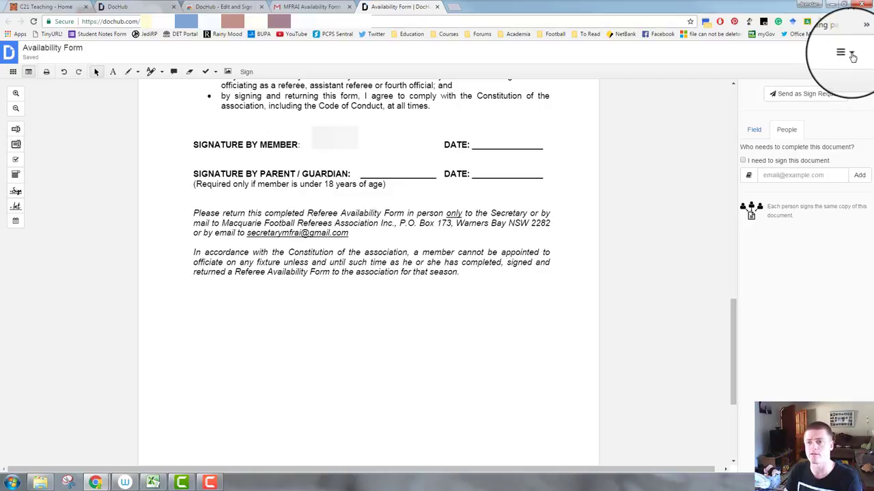
Open the File menu and hover Send and Actions to reach the upgrade link
{"action": "left_click", "coordinate": [840, 52]}
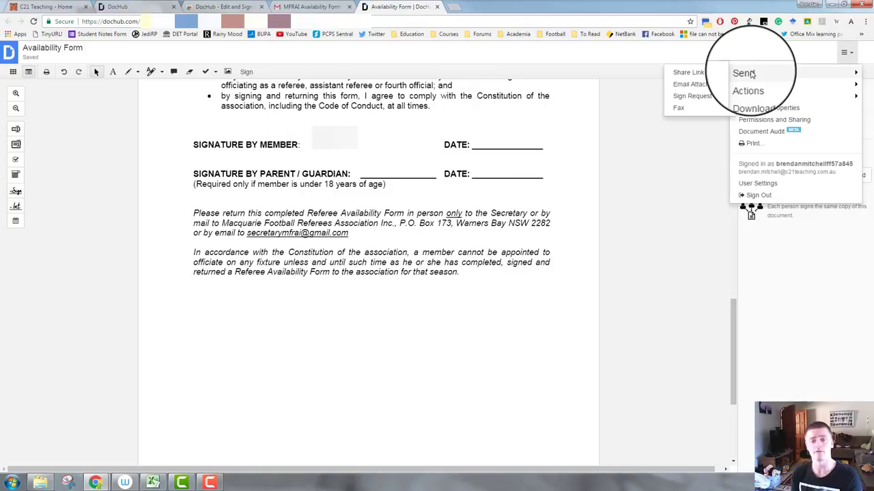
{"action": "left_click", "coordinate": [747, 91]}
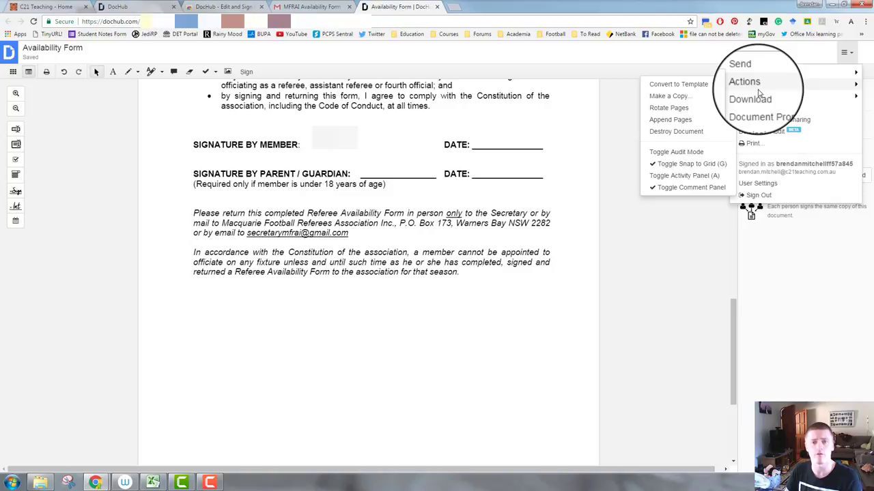
{"action": "left_click", "coordinate": [749, 99]}
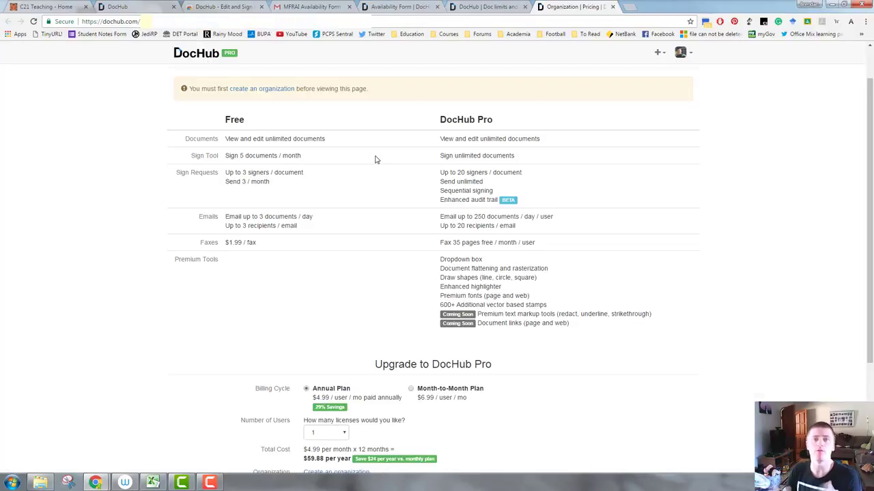
{"action": "mouse_move", "coordinate": [256, 154]}
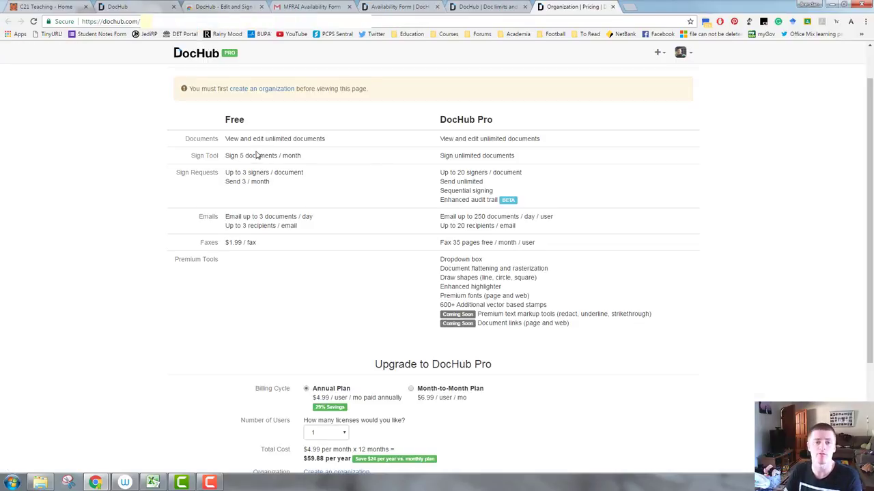
{"action": "mouse_move", "coordinate": [461, 110]}
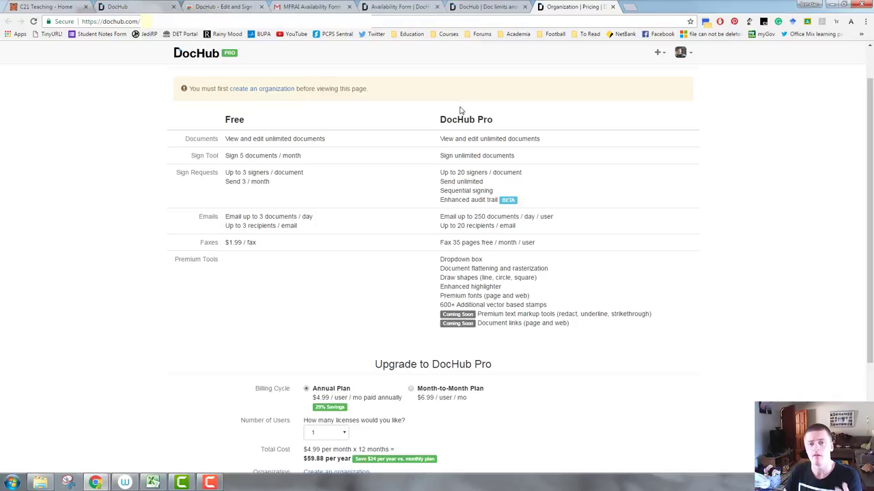
{"action": "mouse_move", "coordinate": [308, 179]}
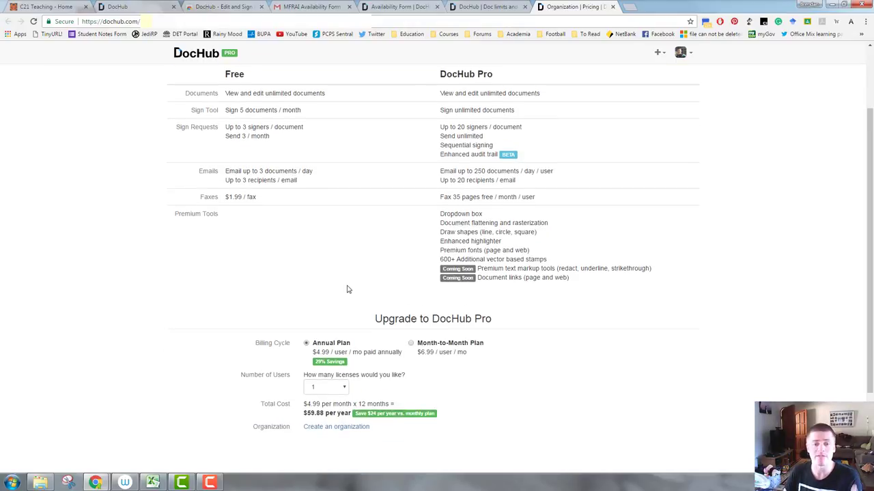
{"action": "mouse_move", "coordinate": [334, 329]}
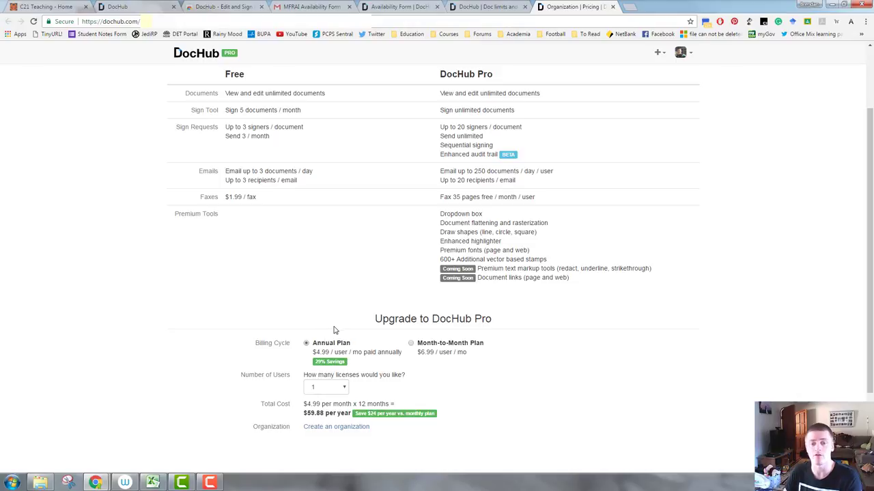